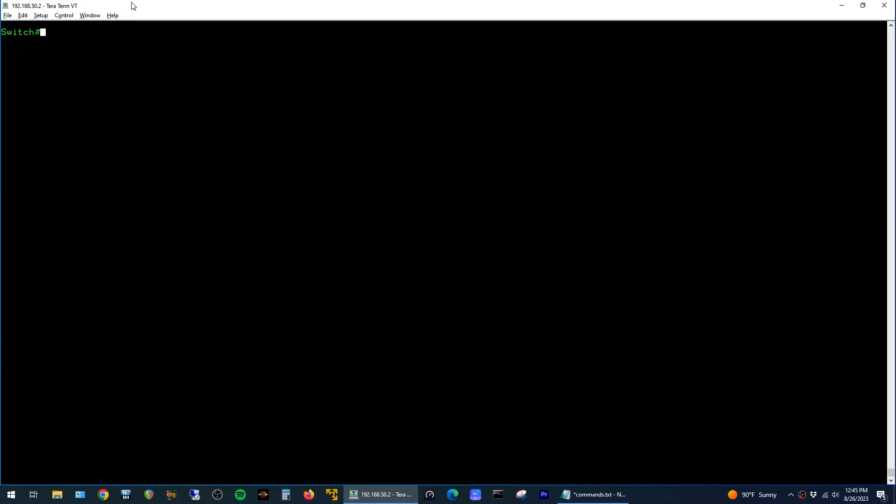
Check the config logger is disabled, then enable archive config logging with hidekeys.
{"action": "type", "text": "show archive log config all"}
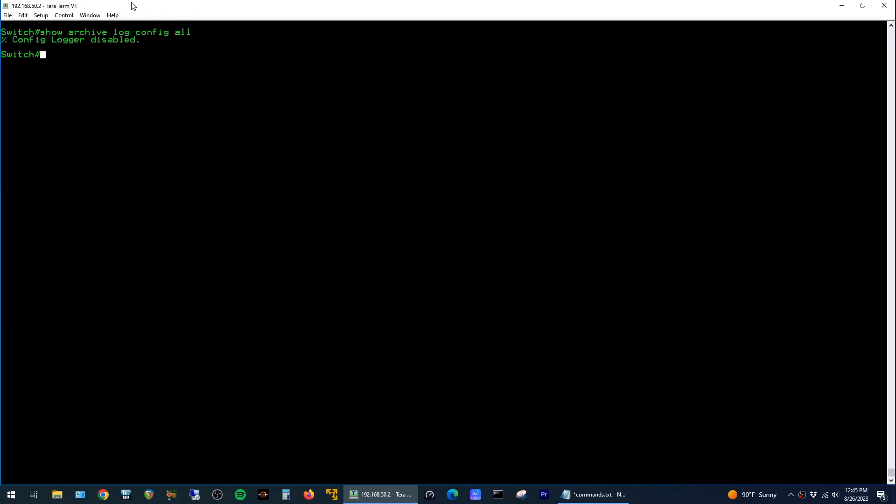
{"action": "type", "text": "conf t"}
{"action": "type", "text": "logging enable"}
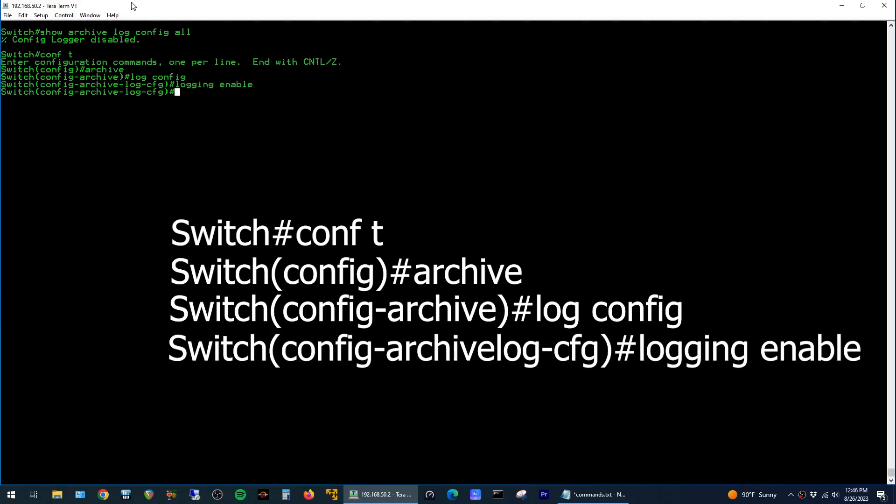
{"action": "type", "text": "hidekeys"}
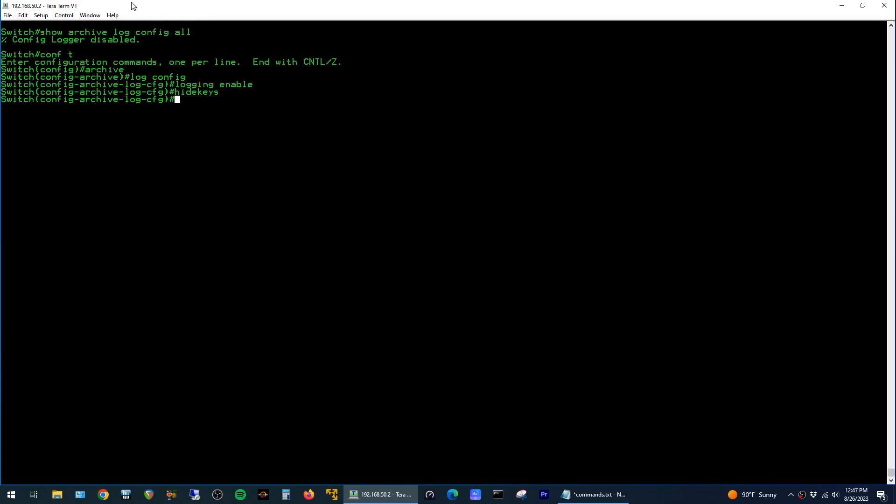
Exit configuration mode with Ctrl+Z and list the archive log showing logging enable and hidekeys.
{"action": "key", "text": "ctrl+z"}
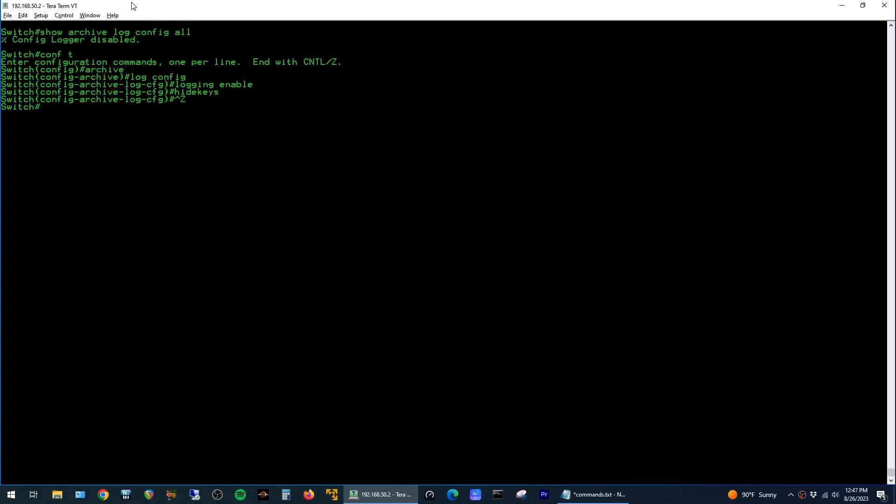
{"action": "type", "text": "show archive log config all"}
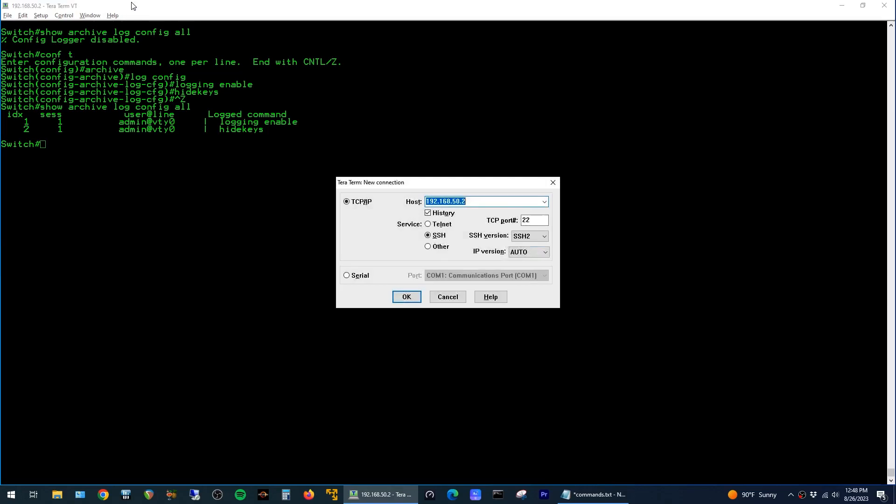
Log into 192.168.50.2 as a second user and set Gi1/0/24 description test1, access mode and access VLAN.
{"action": "left_click", "coordinate": [406, 297]}
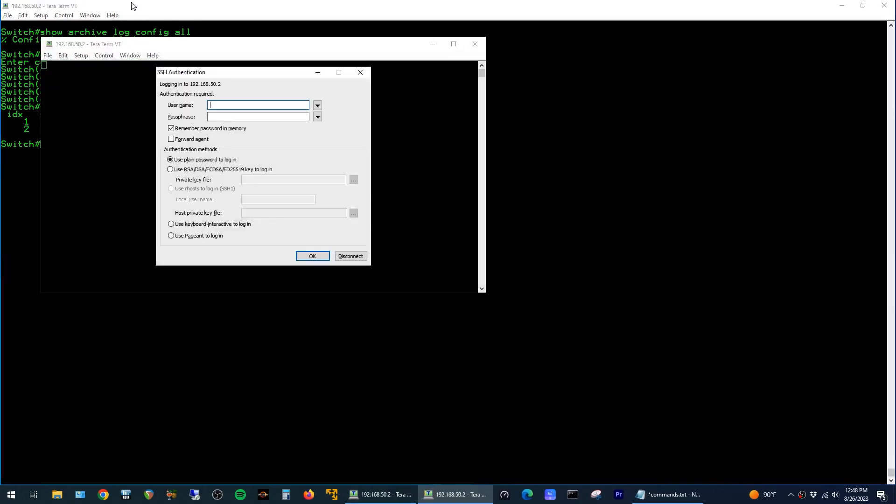
{"action": "type", "text": "donkey"}
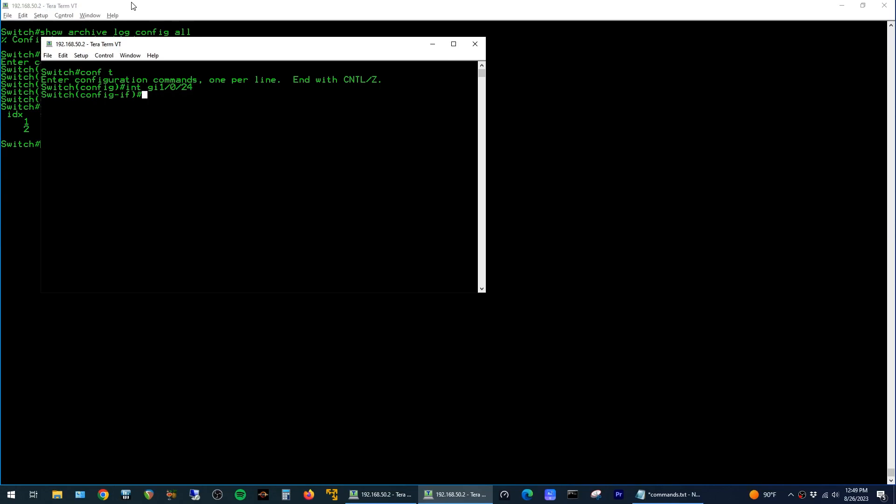
{"action": "type", "text": "description test1"}
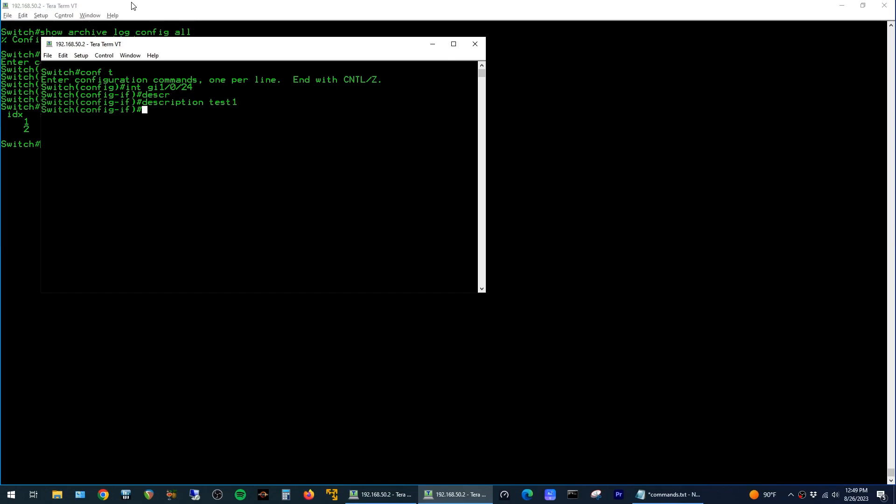
{"action": "type", "text": "switchport mode access"}
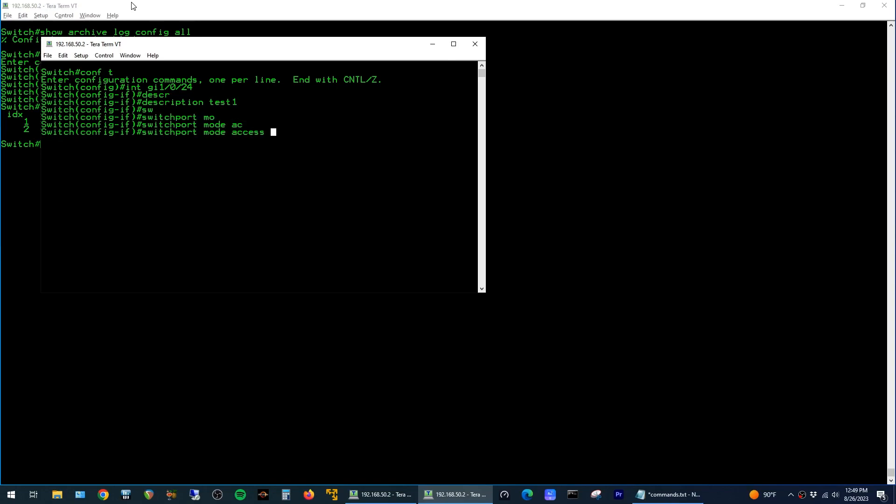
{"action": "type", "text": "switchport access vlan"}
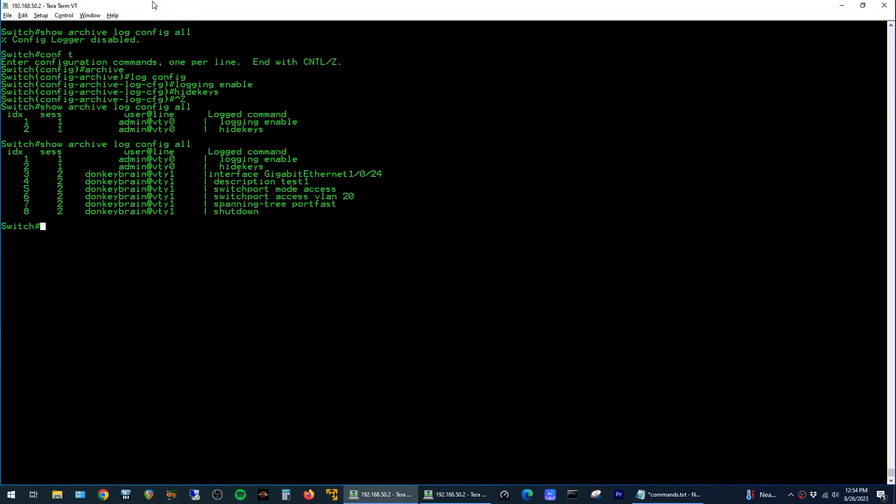
{"action": "mouse_move", "coordinate": [205, 5]}
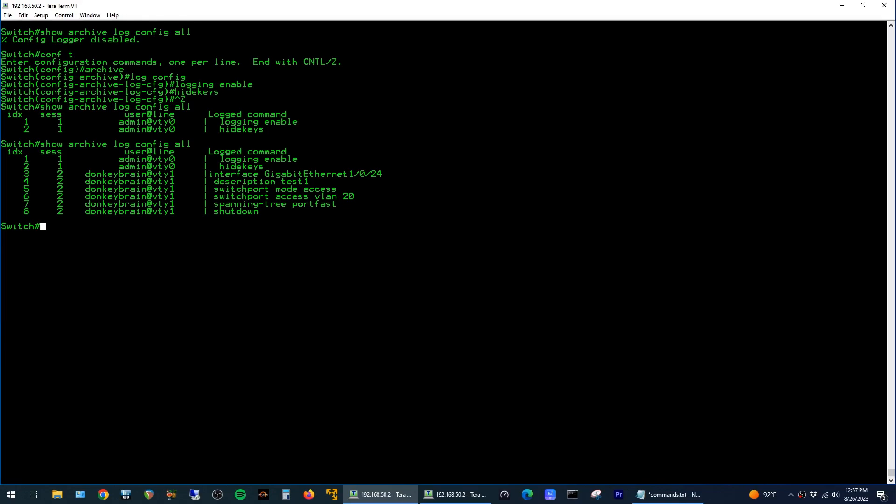
Enter global configuration mode again with 'conf t' in the first session.
{"action": "type", "text": "conf t"}
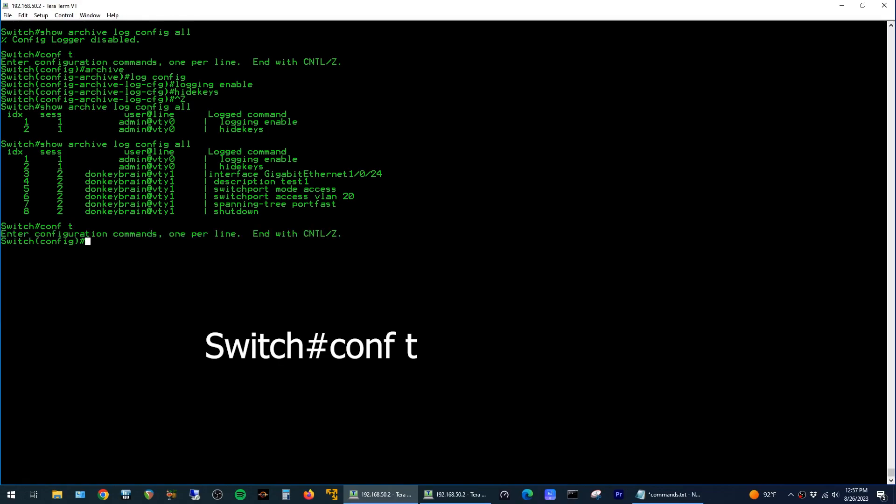
Apply 'notify syslog' under archive log config, then bring up the Windows Start app list.
{"action": "type", "text": "archive"}
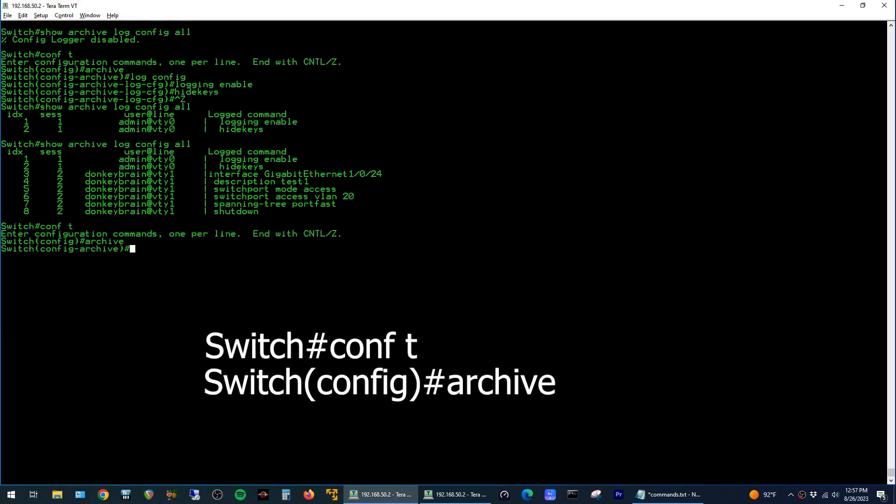
{"action": "type", "text": "log config"}
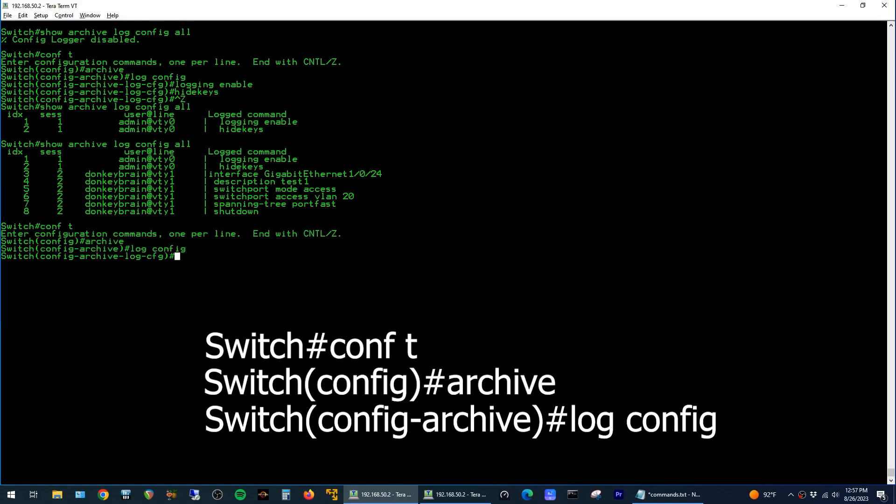
{"action": "type", "text": "notify"}
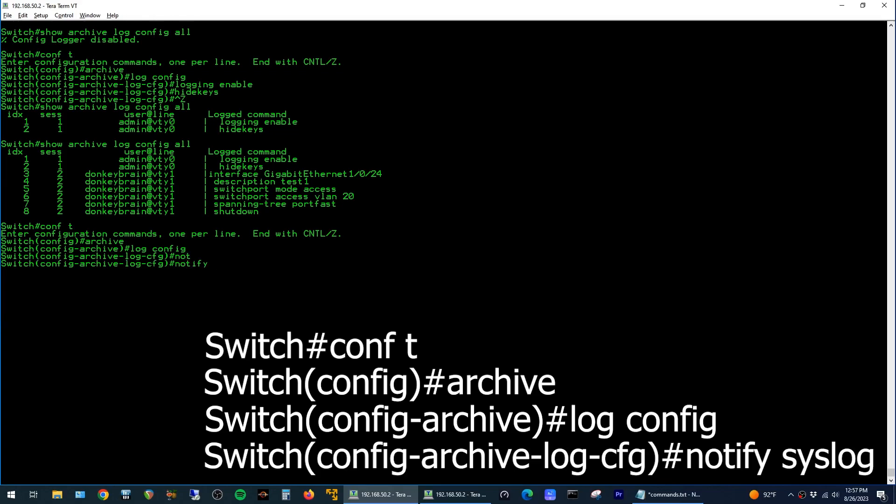
{"action": "type", "text": "notify syslog"}
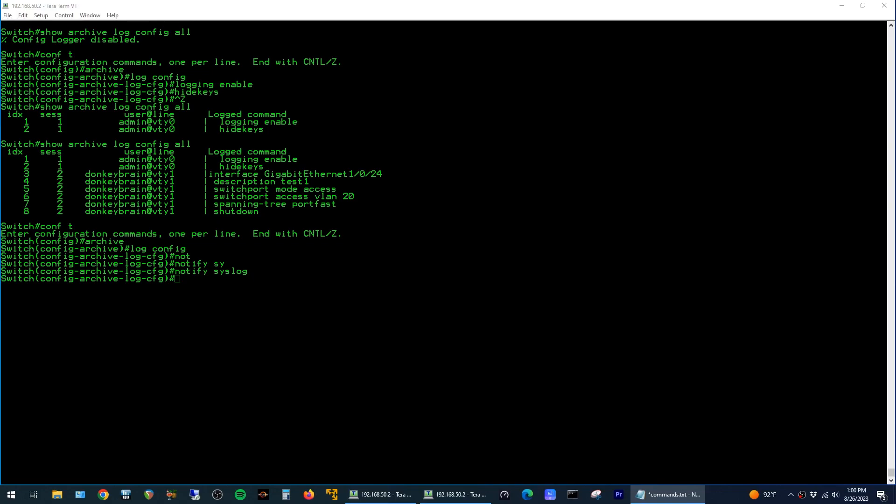
{"action": "left_click", "coordinate": [11, 495]}
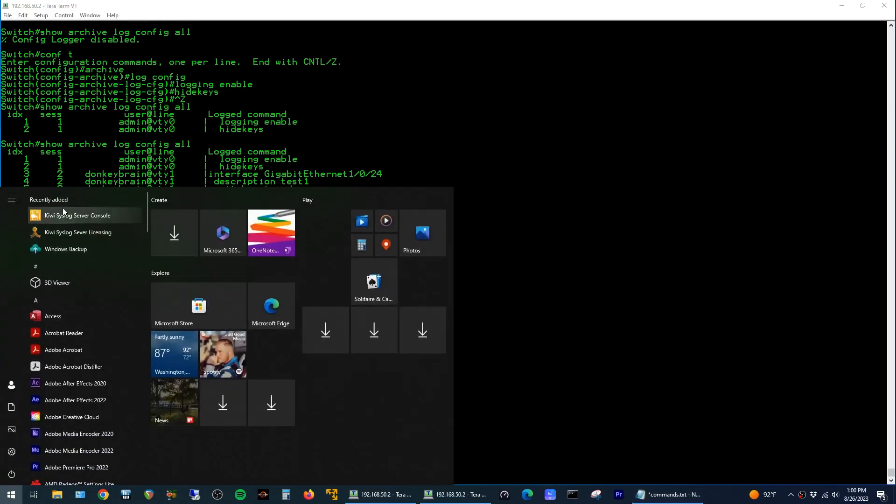
Launch Kiwi Syslog Server Console and run 'shut' so the shutdown command appears as a logged message.
{"action": "left_click", "coordinate": [77, 215]}
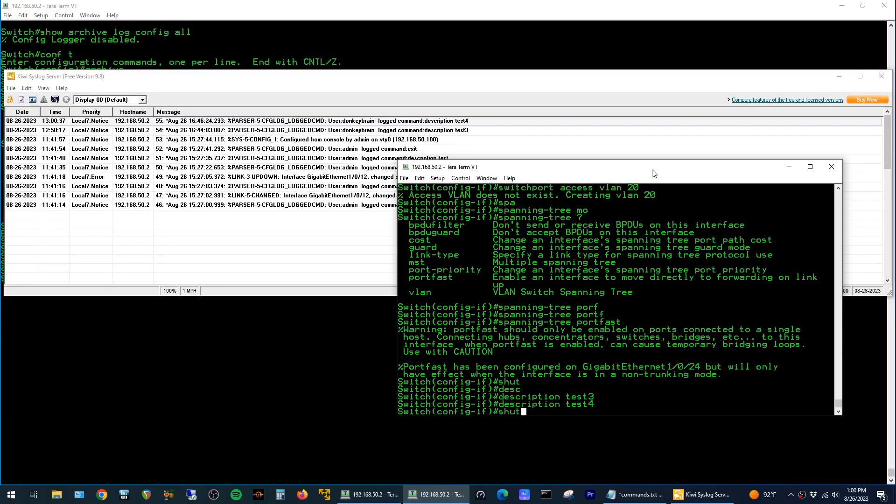
{"action": "key", "text": "Return"}
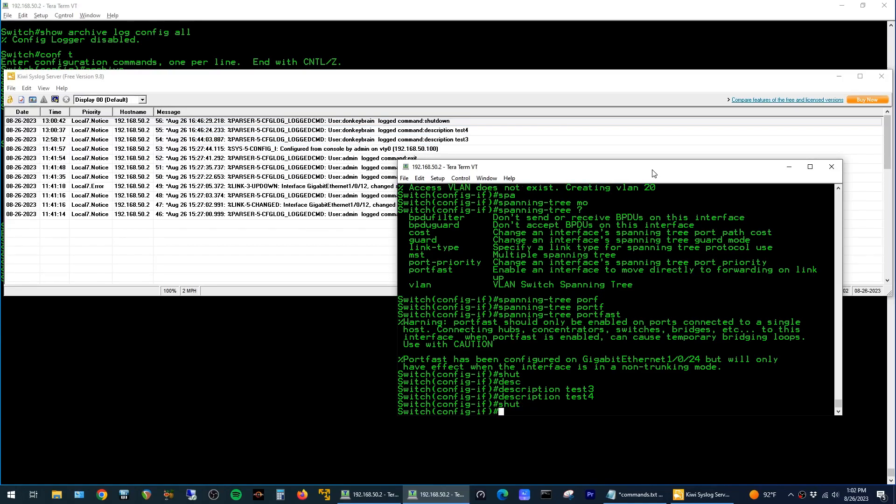